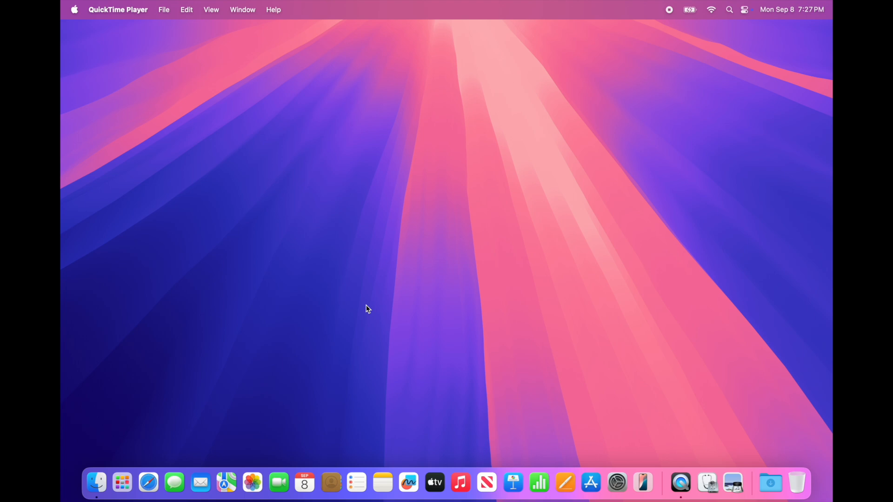
mouse_move(791, 74)
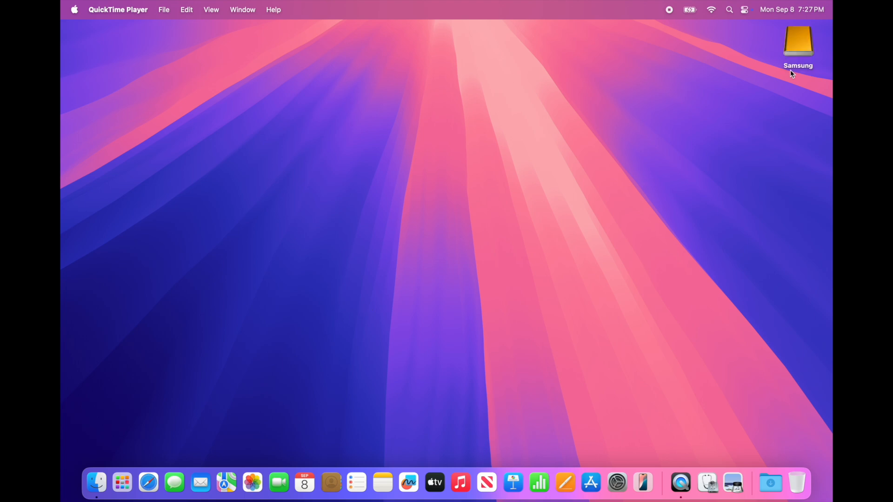
Step: Show Get Info for the Samsung drive and highlight its APFS (Case-sensitive) format
click(798, 40)
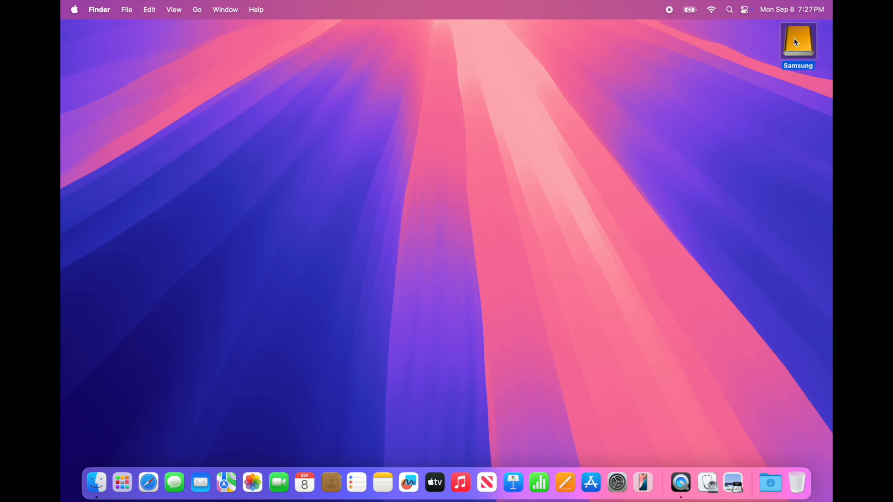
click(126, 9)
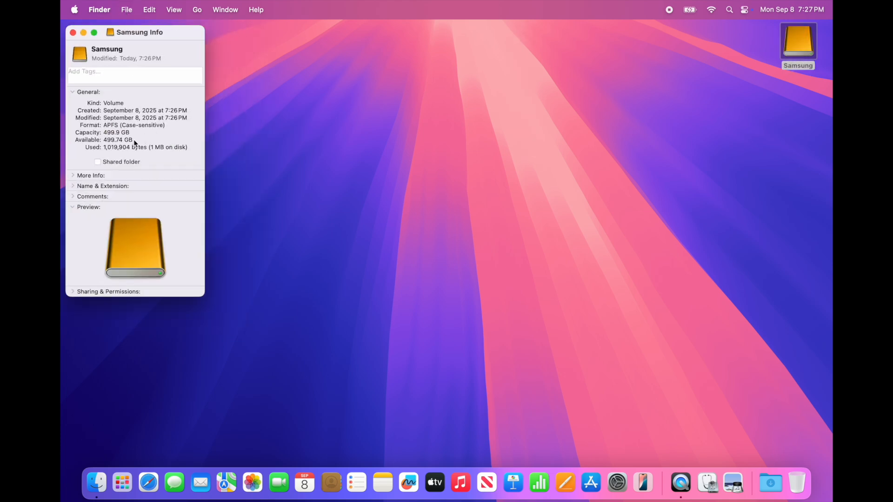
double_click(117, 139)
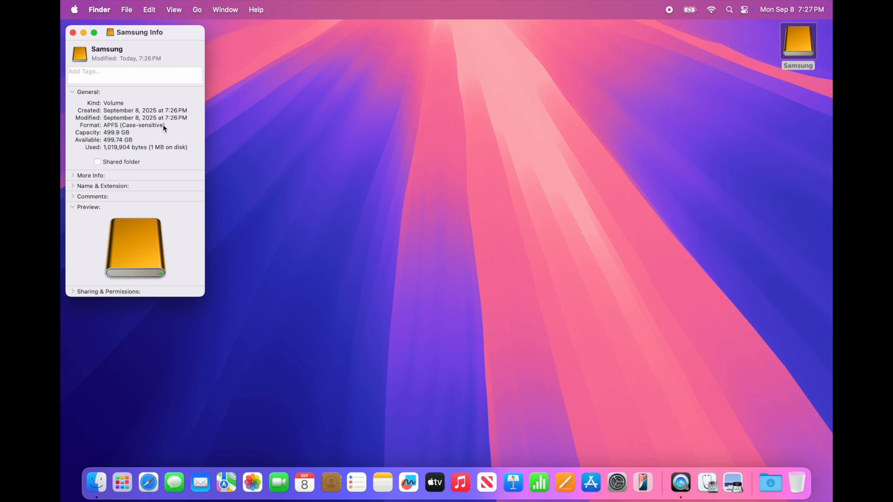
double_click(134, 125)
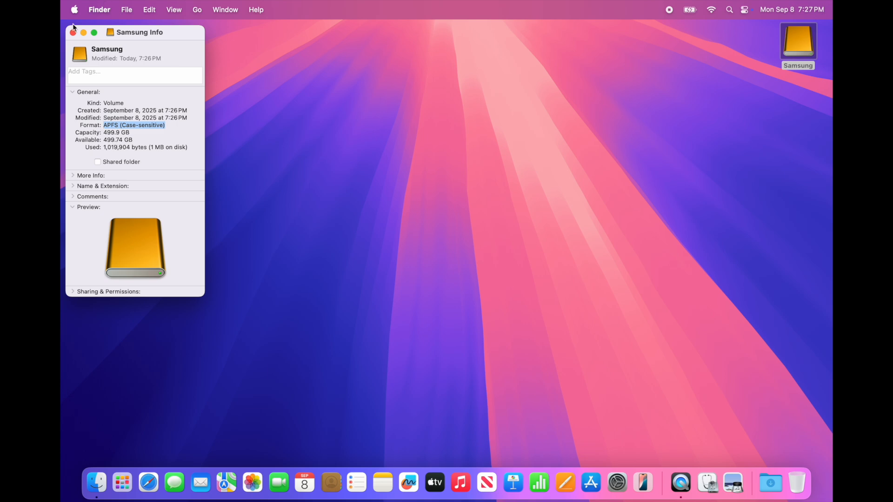
Step: Close the info window, start Erase Disk on the Samsung drive, then cancel it
click(73, 32)
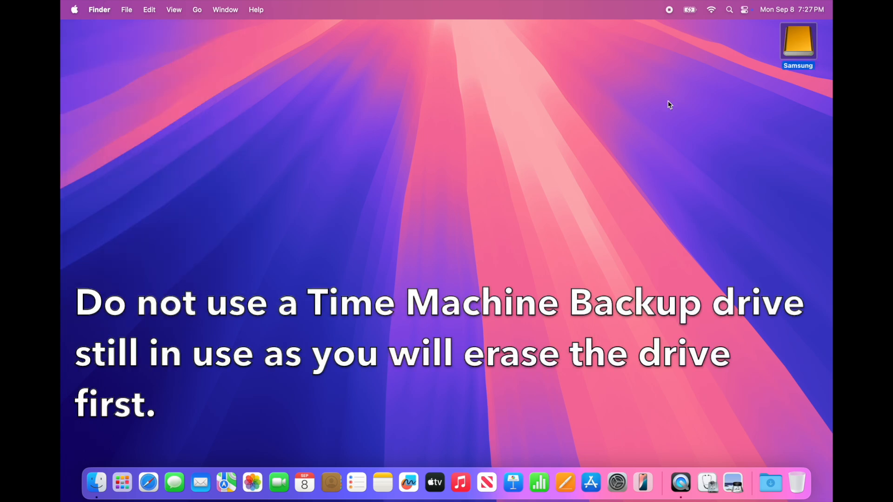
mouse_move(798, 42)
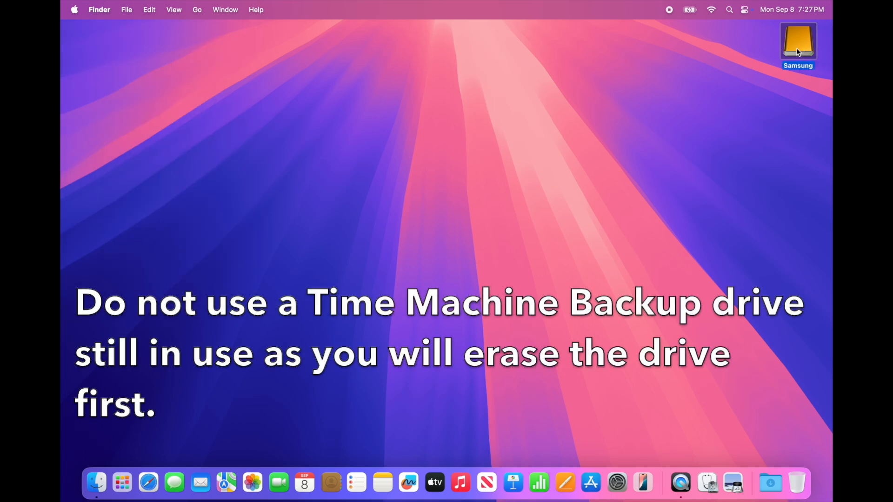
mouse_move(783, 84)
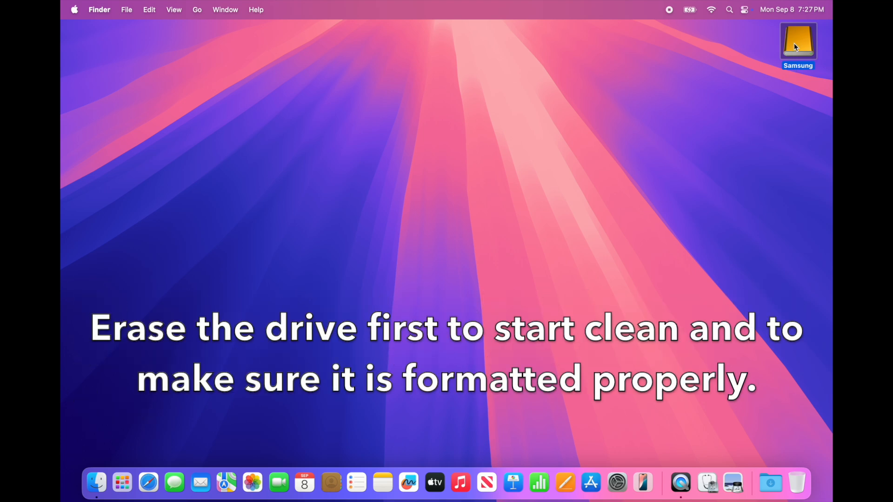
right_click(797, 43)
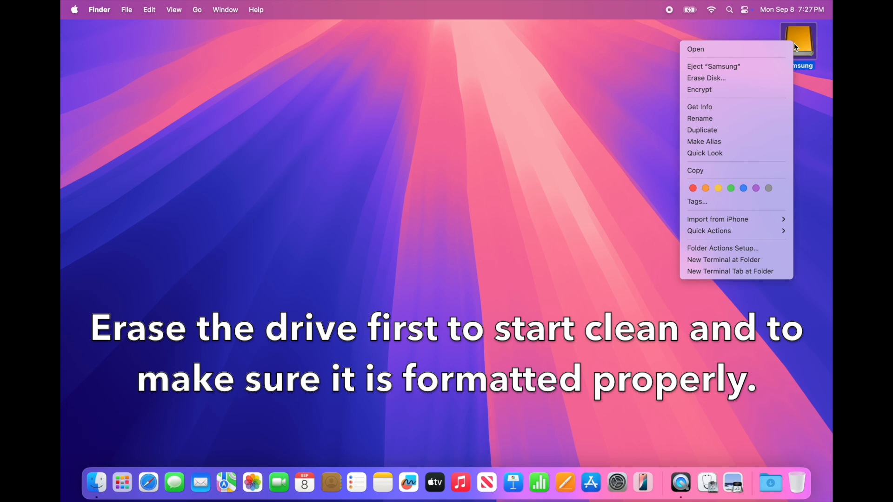
mouse_move(766, 81)
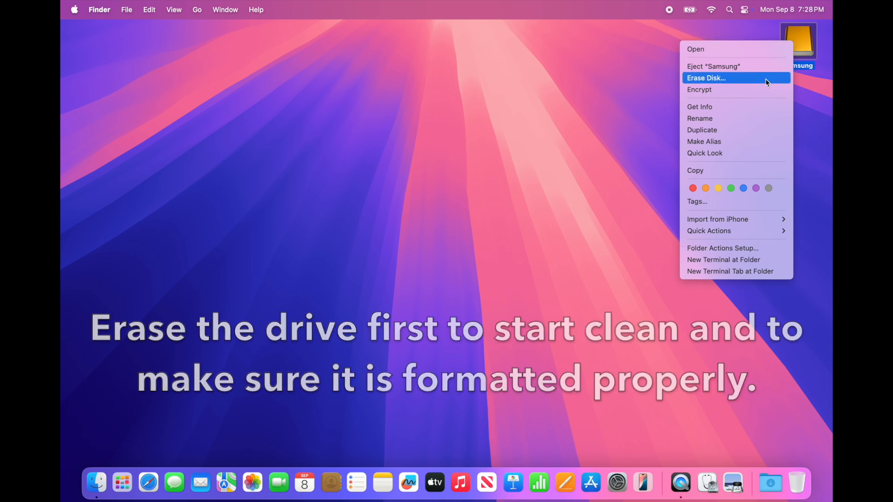
click(706, 78)
text(Sams)
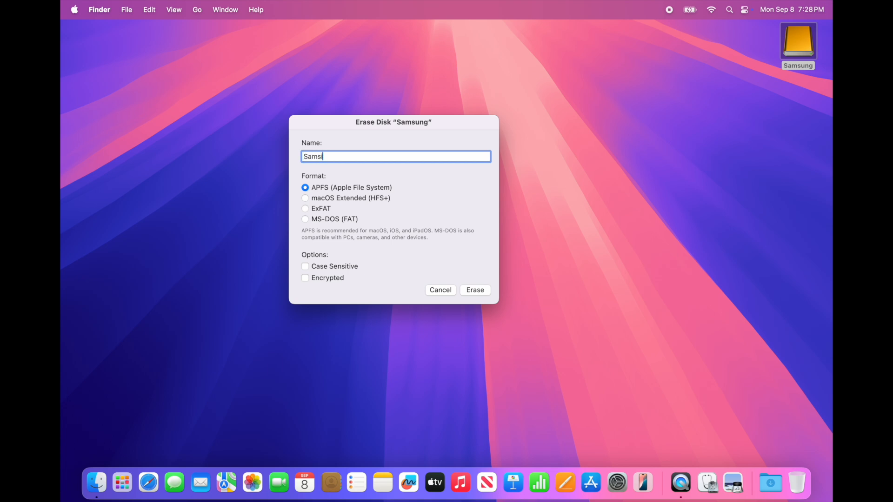
text(ng)
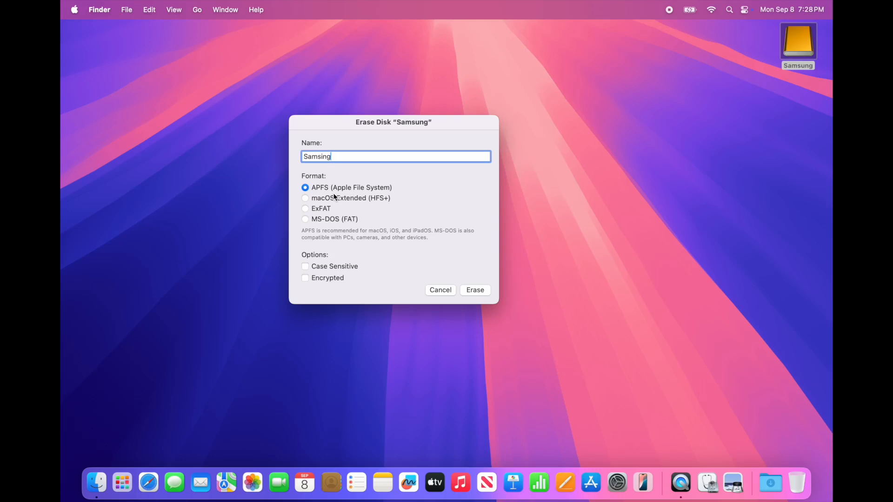
mouse_move(377, 280)
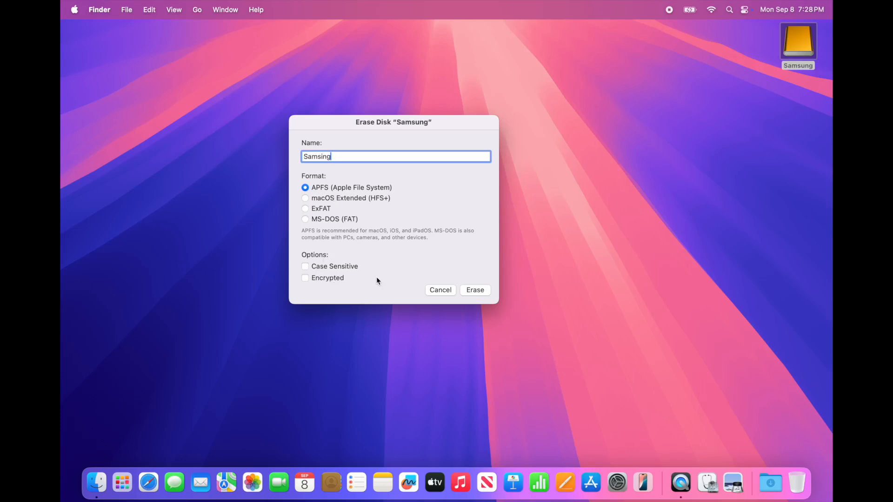
mouse_move(444, 300)
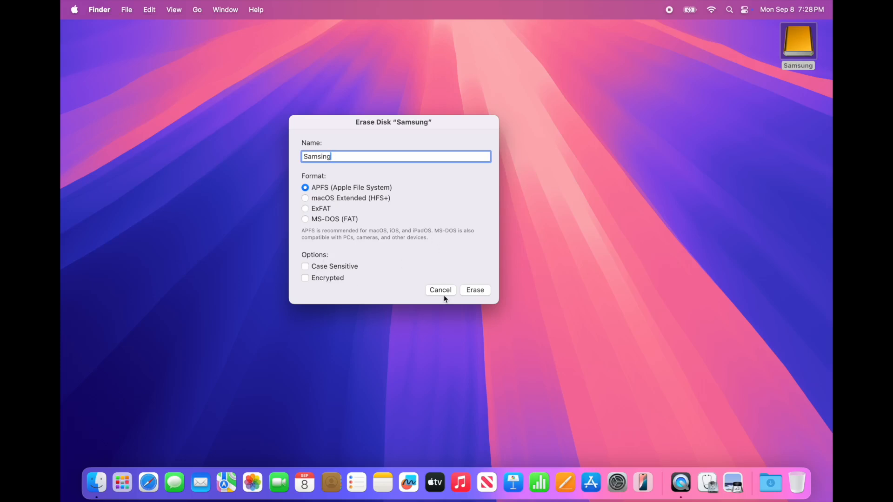
click(440, 290)
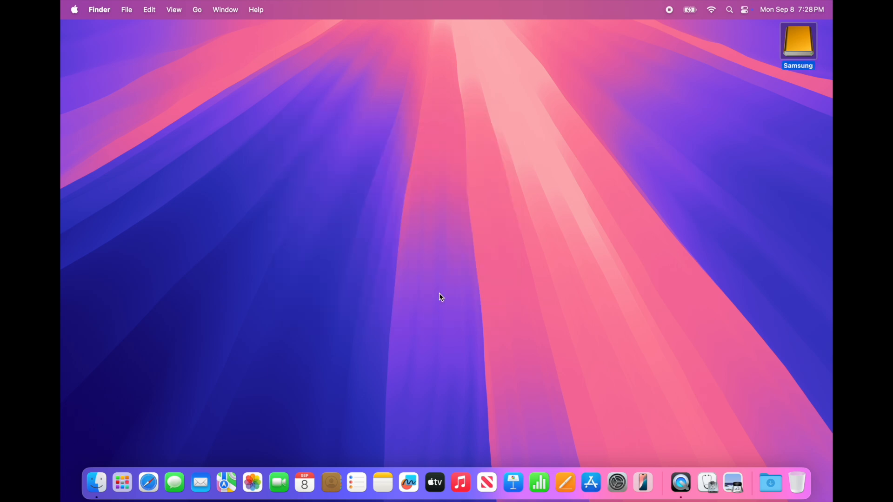
Step: Launch Disk Utility via search and select the external Samsung volume
click(729, 10)
text(disk)
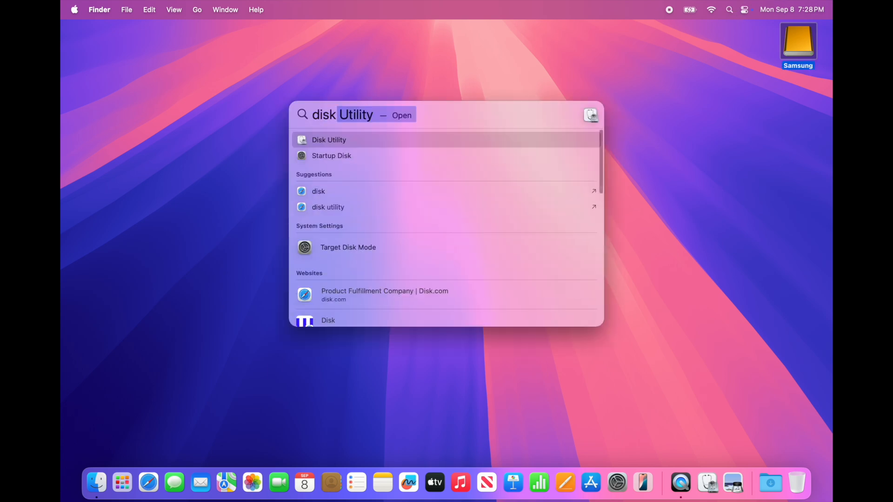
click(329, 139)
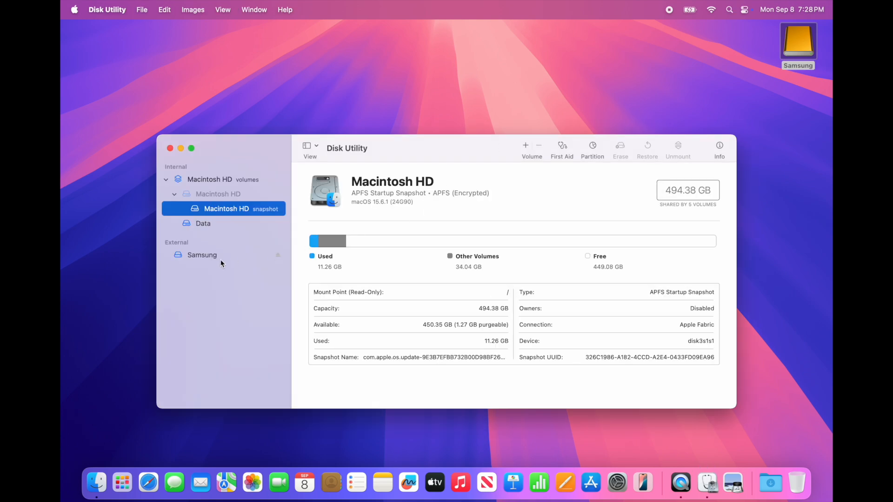
click(202, 255)
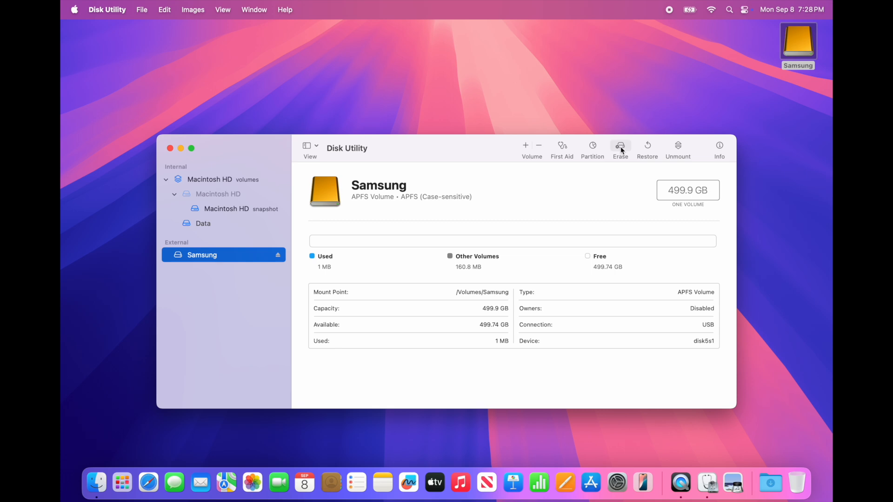
Step: Erase the Samsung volume as APFS, then view the internal Macintosh HD snapshot
click(621, 146)
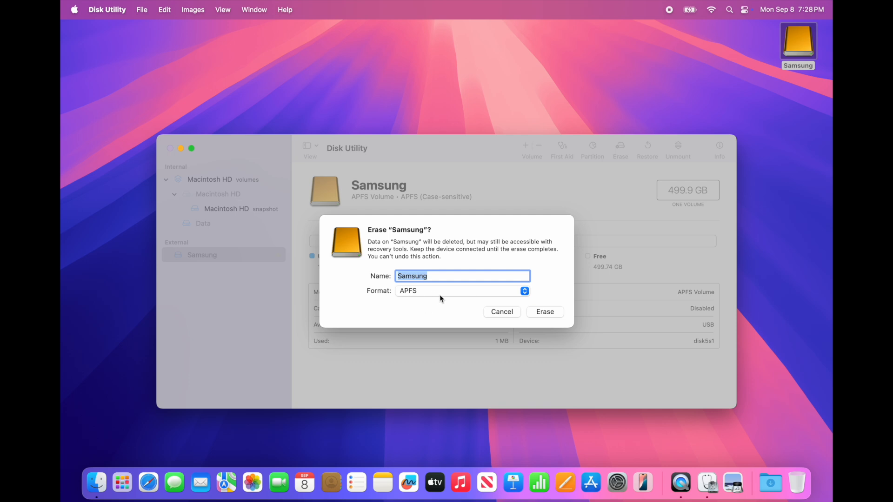
mouse_move(481, 340)
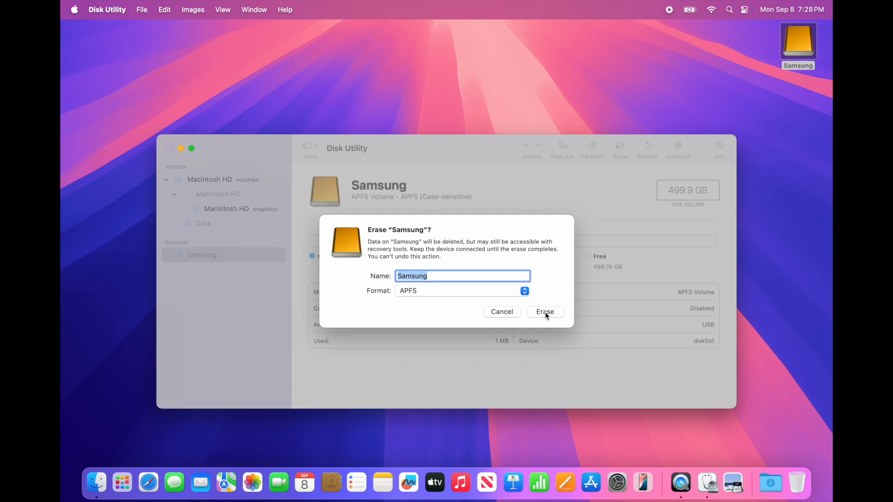
click(544, 312)
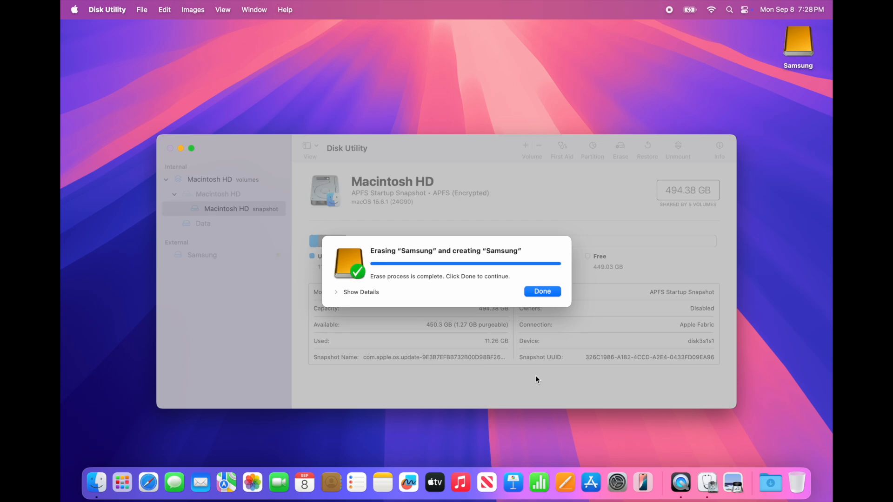
click(541, 291)
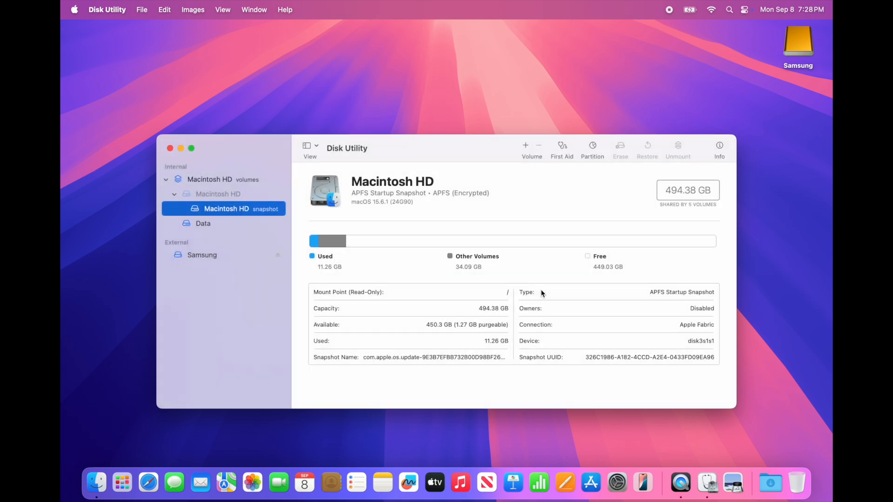
Step: Quit Disk Utility, check the Samsung drive's 499.9 GB capacity in Get Info, and close it
click(169, 148)
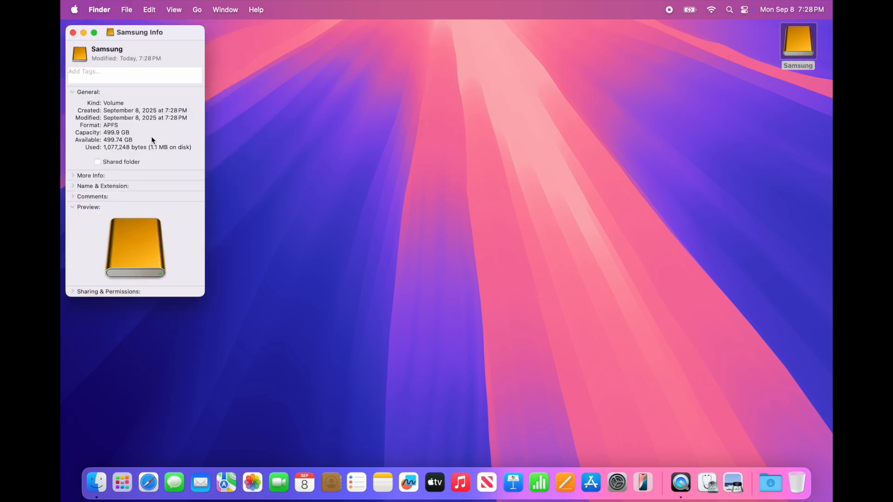
double_click(111, 125)
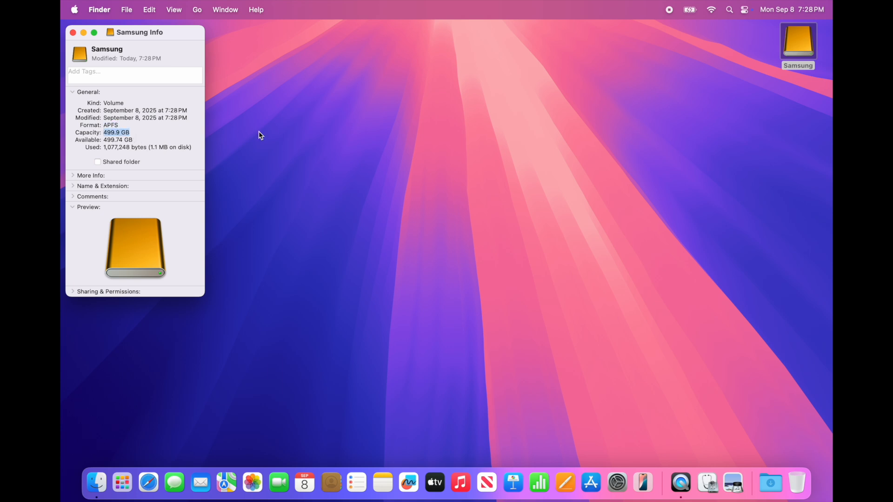
click(72, 33)
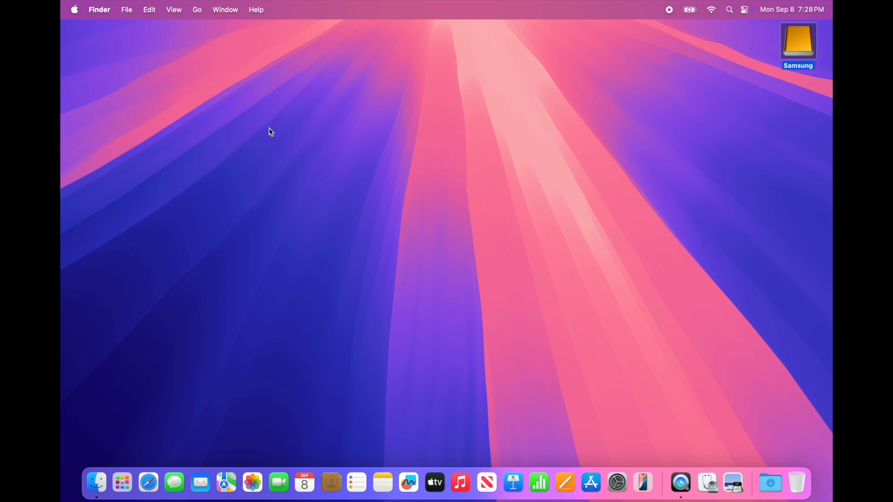
mouse_move(252, 483)
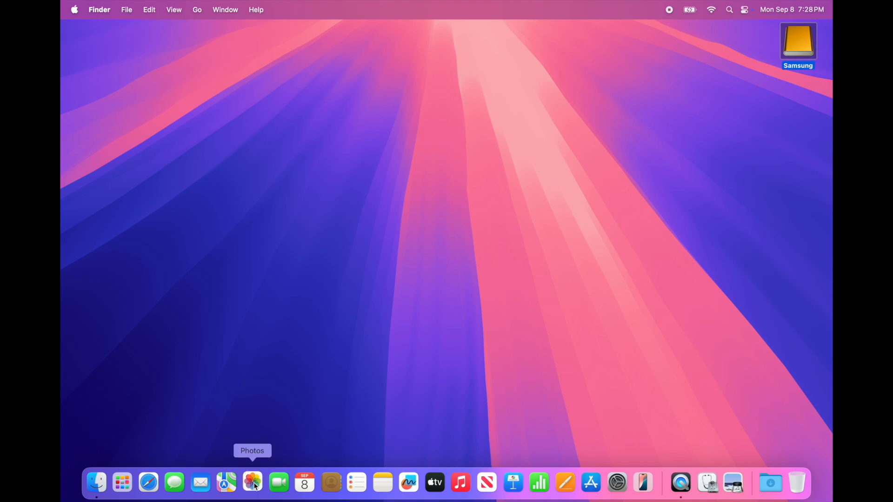
Step: Launch Photos from the Dock to review the Test 2 album, then close it
click(252, 482)
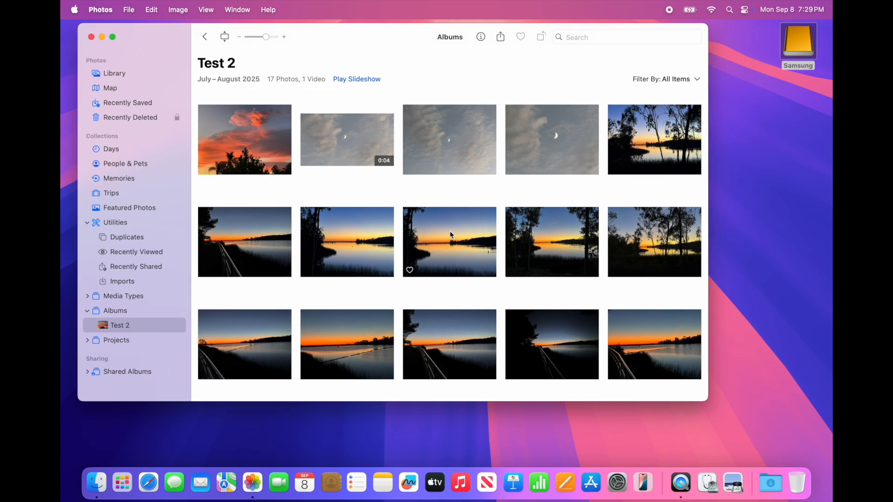
mouse_move(660, 141)
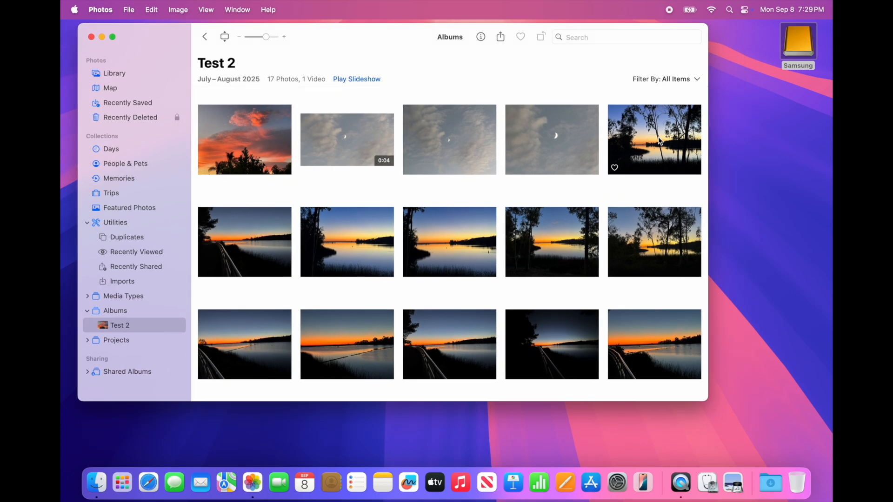
mouse_move(723, 155)
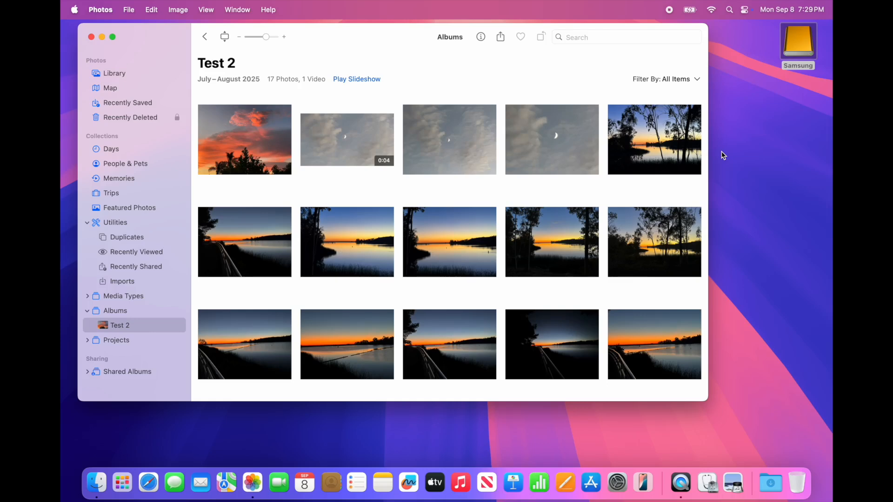
click(101, 10)
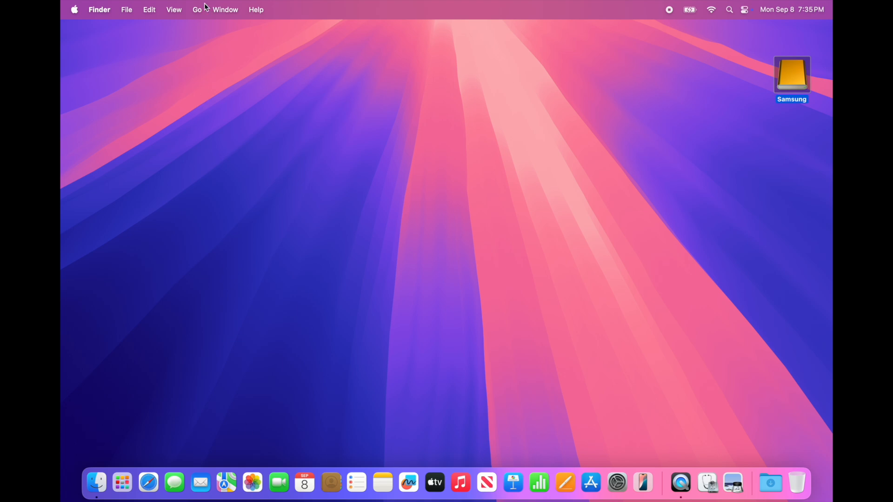
Step: Go to the home folder and open Pictures, showing the 44.3 MB Photos Library
click(197, 9)
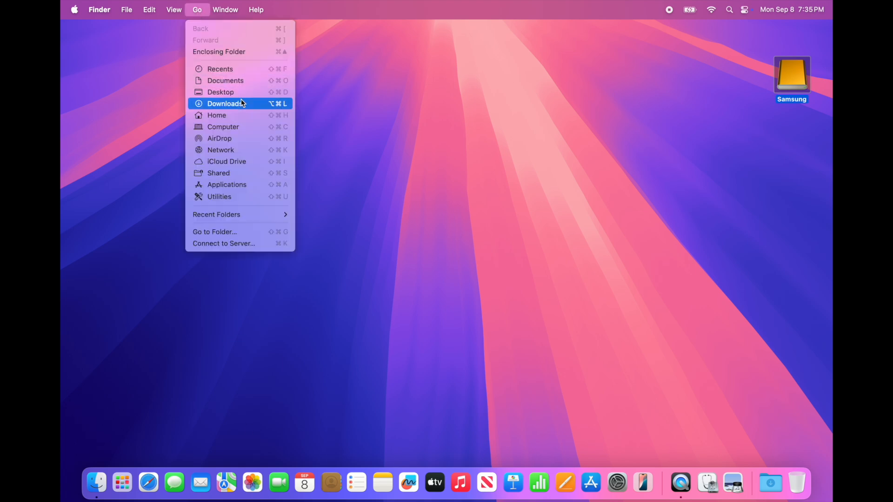
click(217, 116)
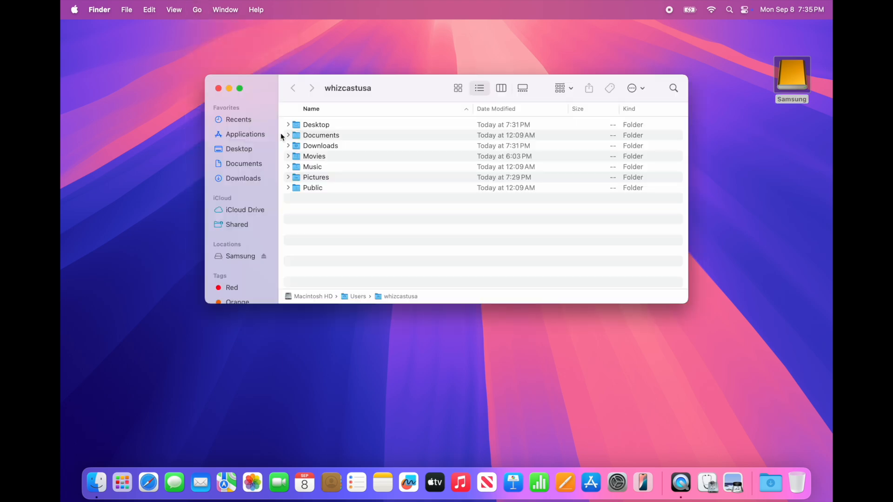
click(316, 177)
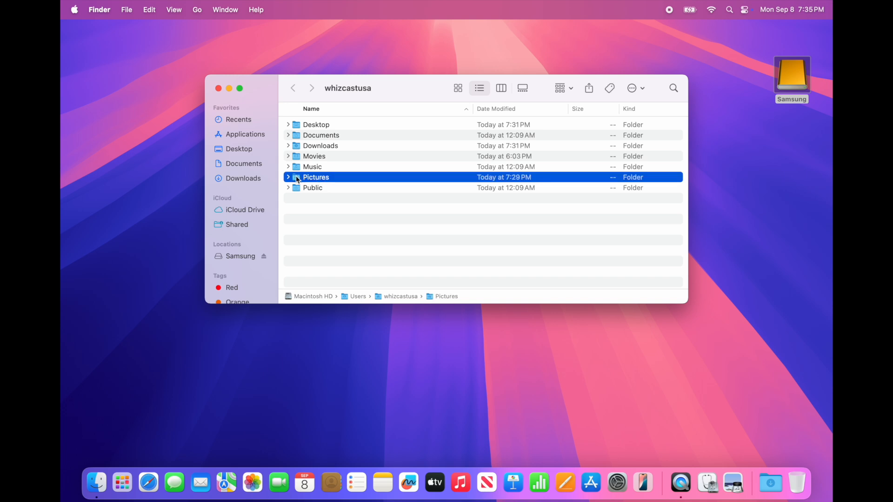
double_click(315, 177)
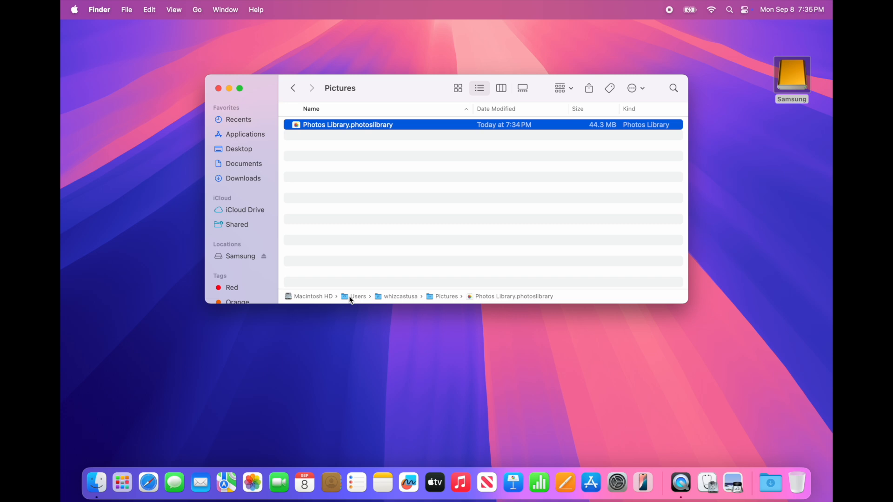
mouse_move(386, 89)
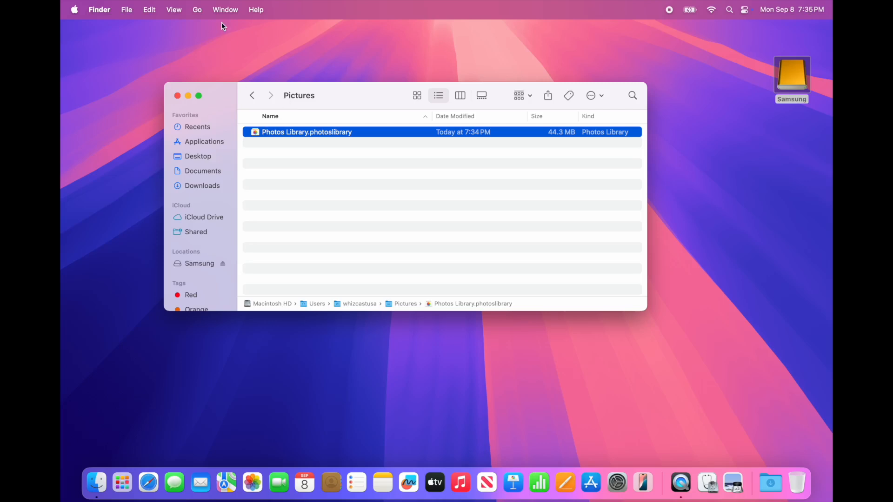
Step: Copy the Photos Library and paste it onto the Samsung drive
click(149, 10)
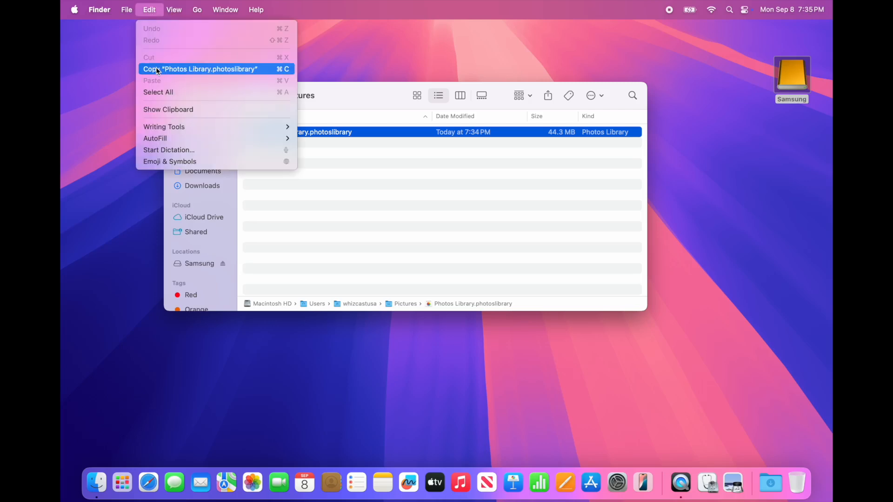
click(201, 68)
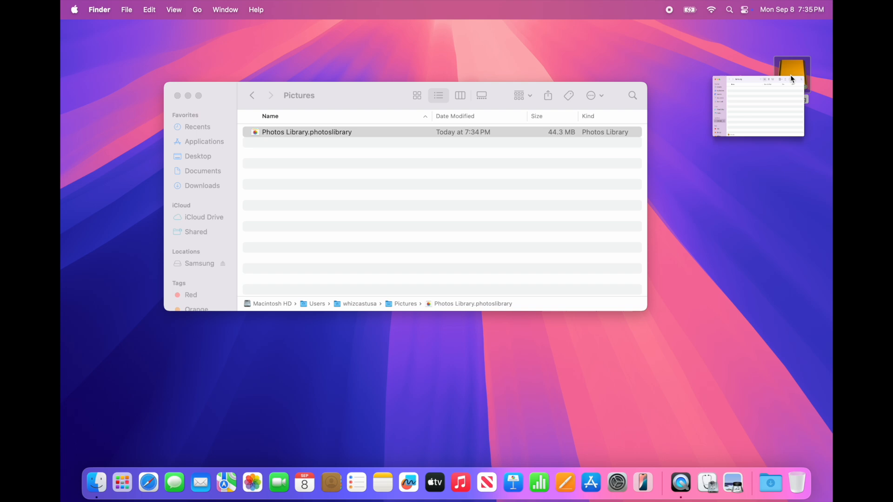
click(149, 10)
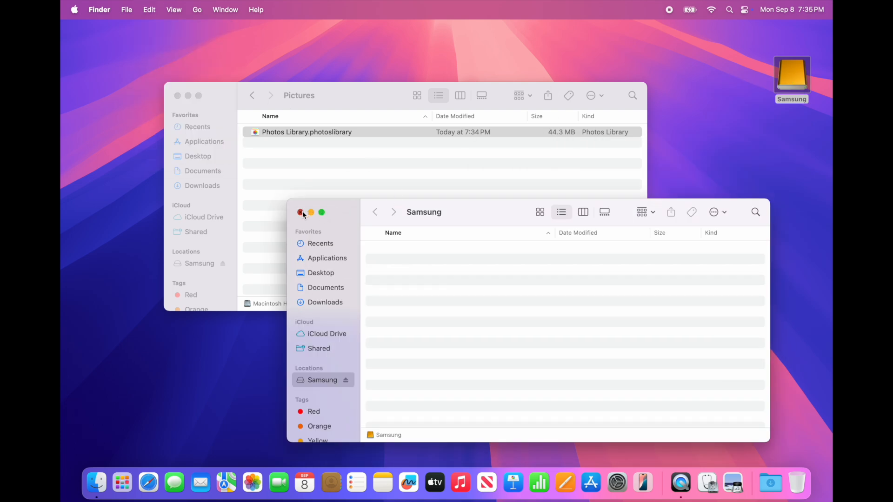
click(301, 213)
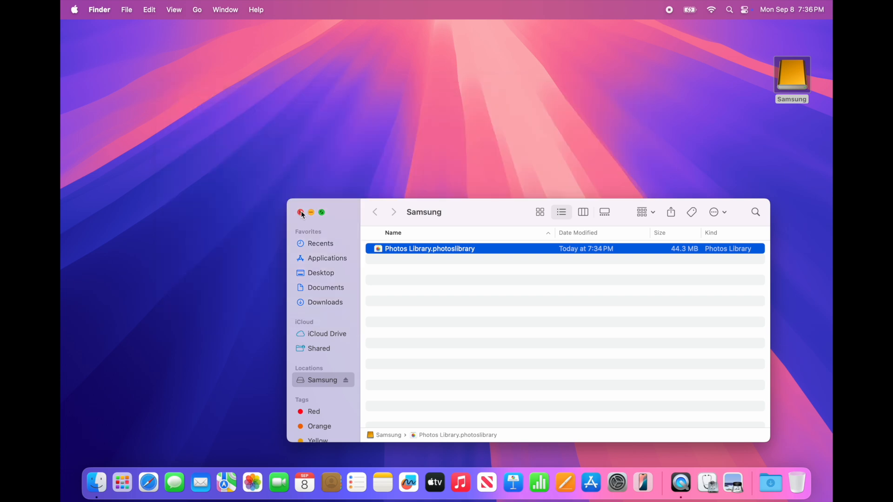
Step: In Photos' Choose Library dialog, select and open the library at /Volumes/Samsung
click(301, 212)
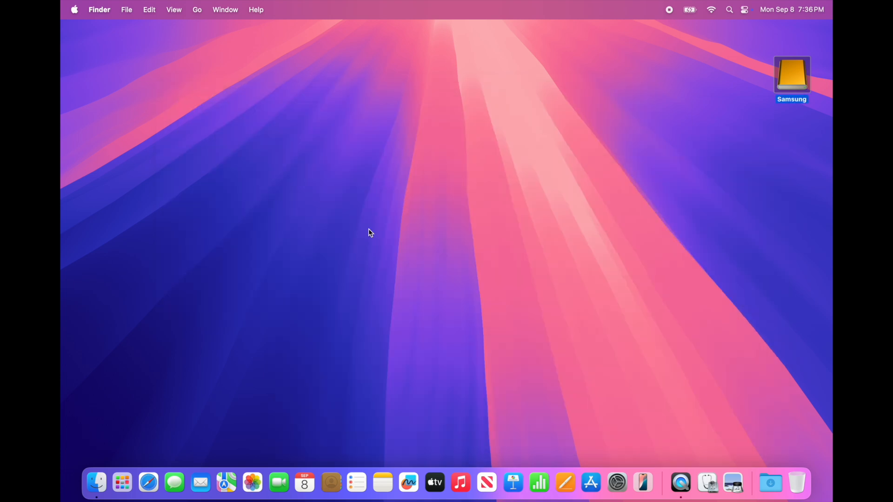
mouse_move(252, 484)
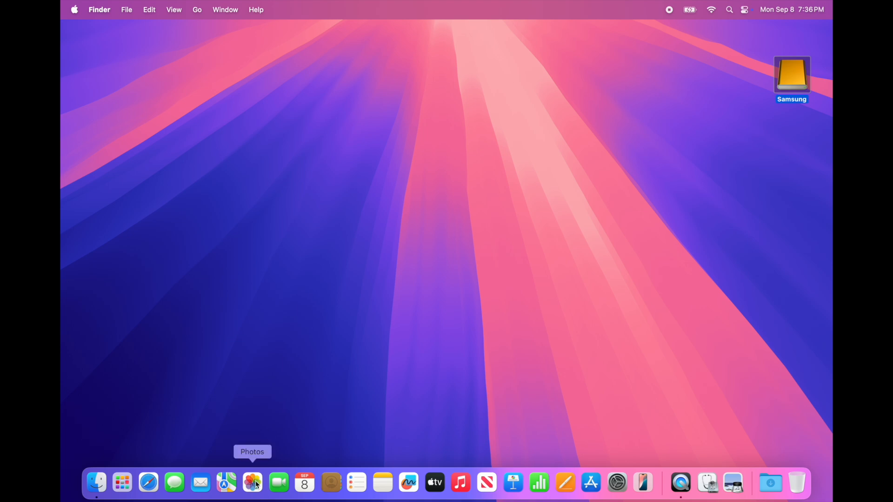
click(252, 482)
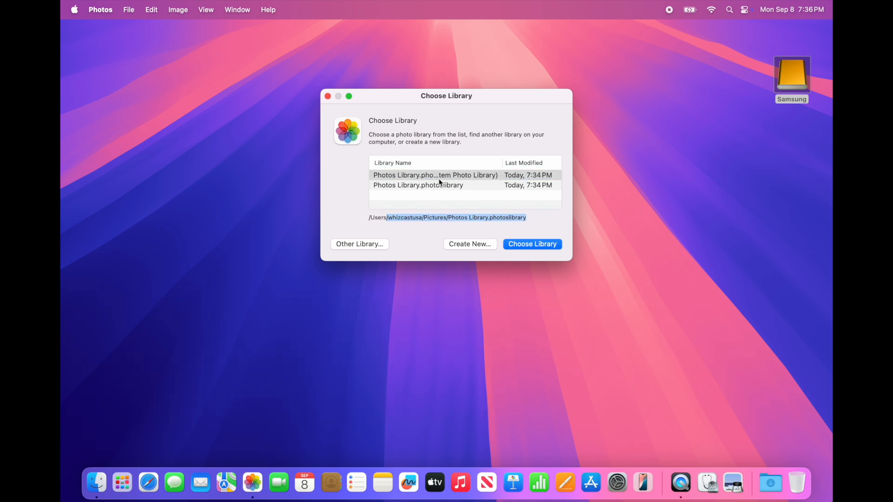
click(418, 185)
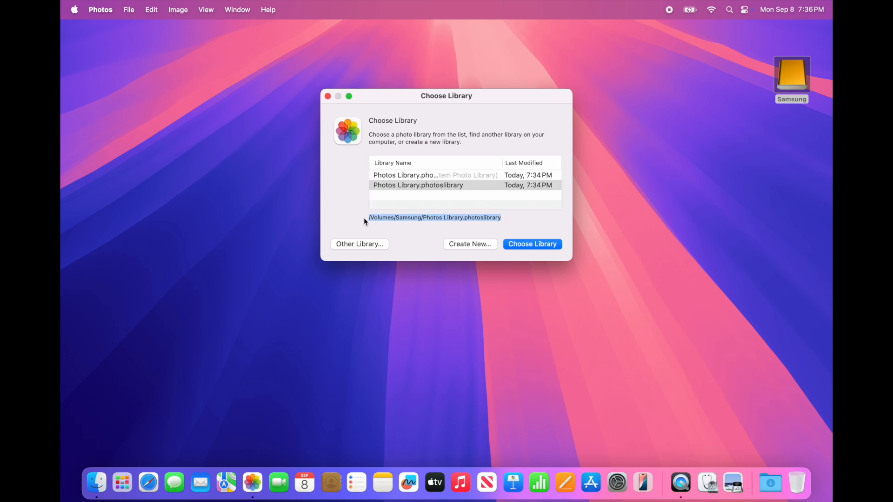
click(417, 185)
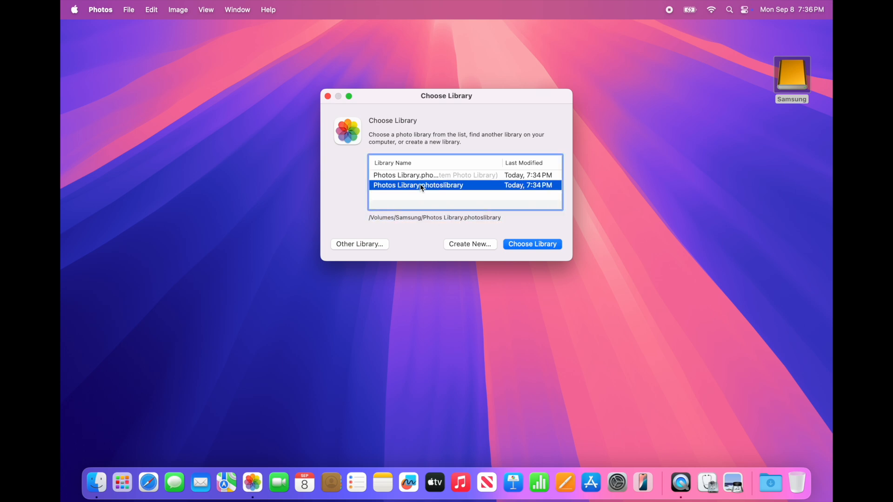
click(532, 244)
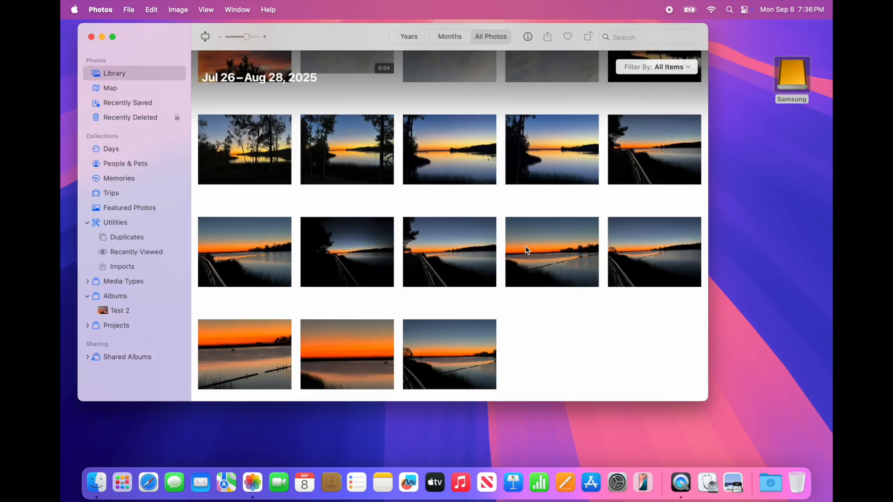
mouse_move(111, 19)
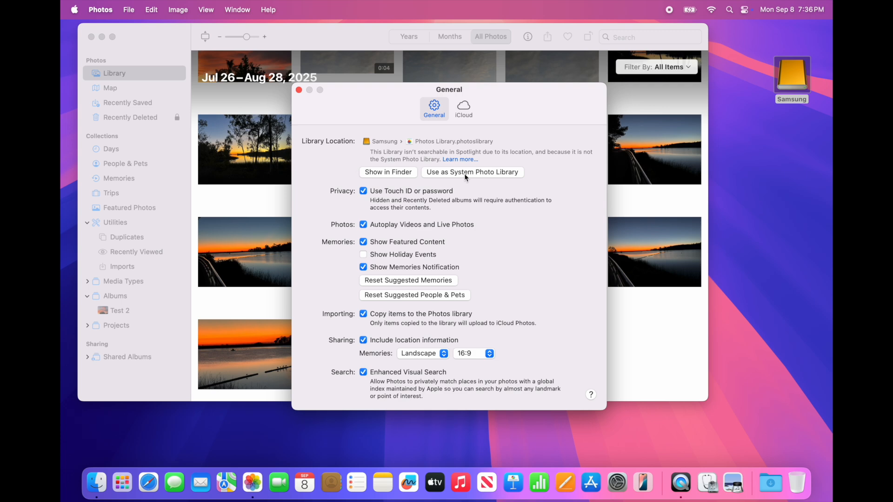
mouse_move(483, 175)
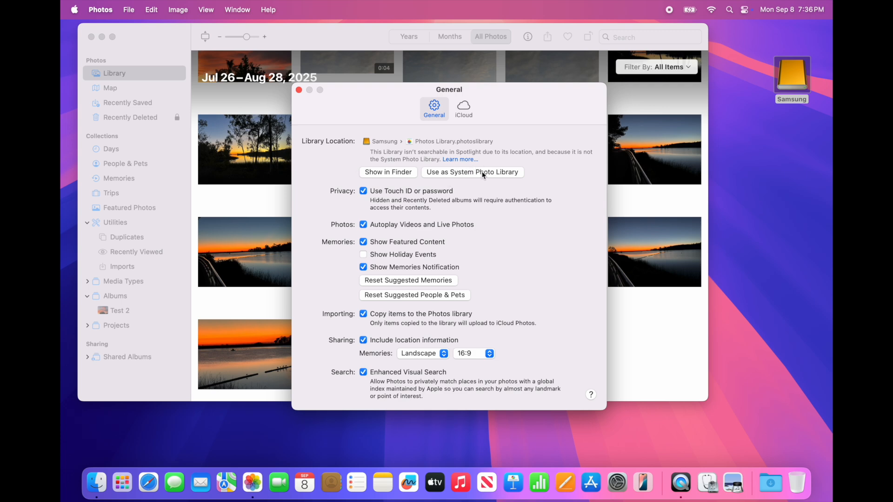
Step: Use the Samsung library as System Photo Library in Settings, then quit Photos
click(473, 172)
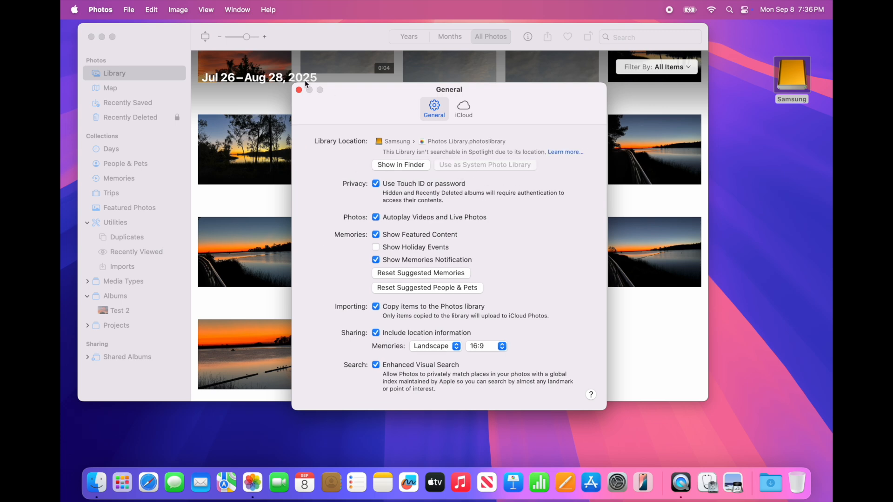
click(299, 90)
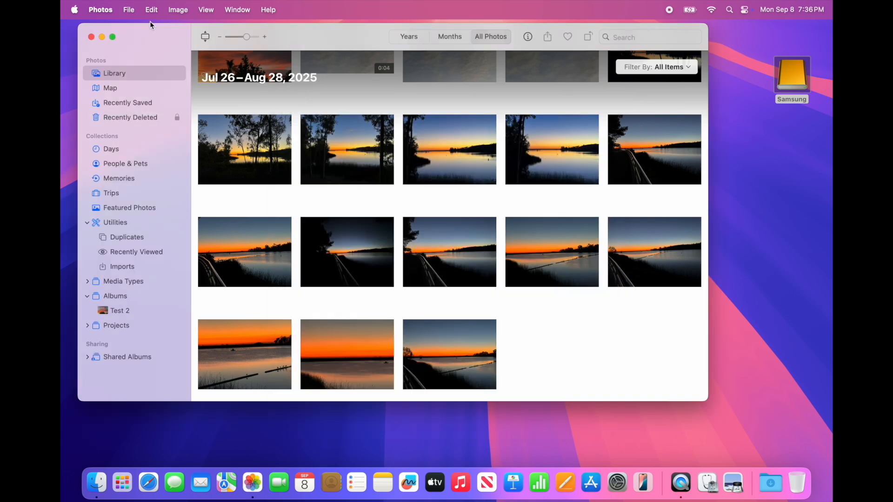
mouse_move(106, 149)
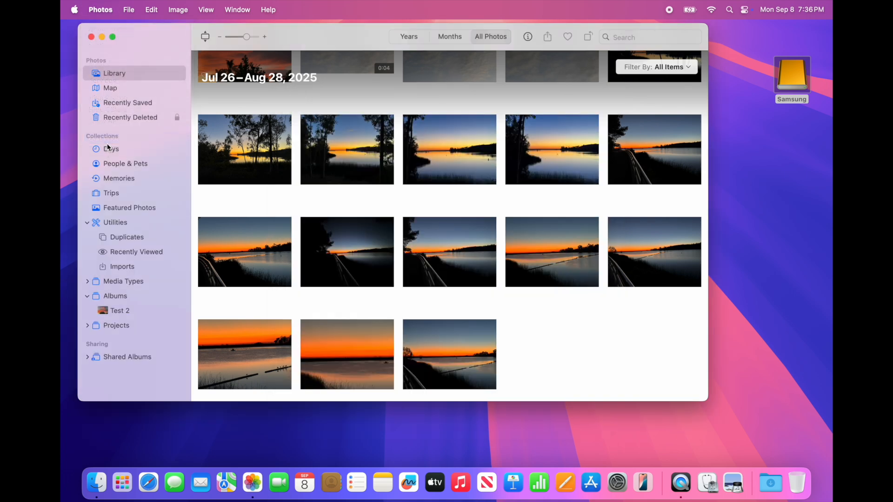
click(252, 483)
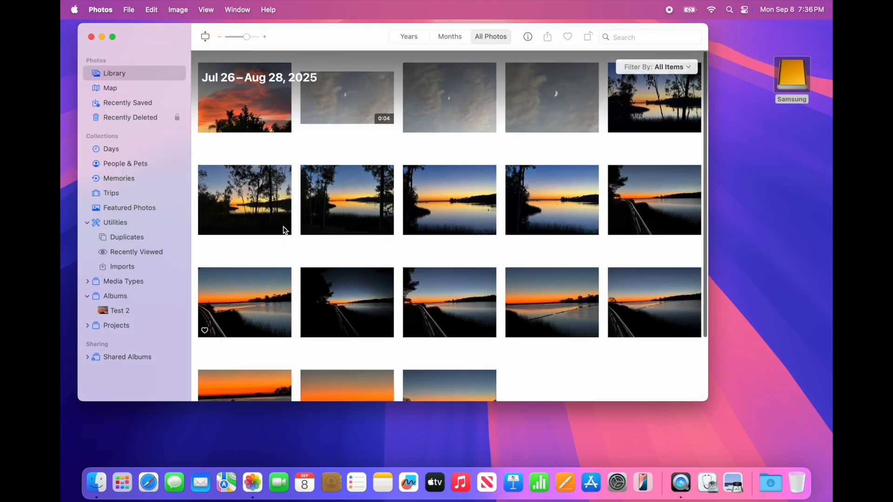
mouse_move(793, 72)
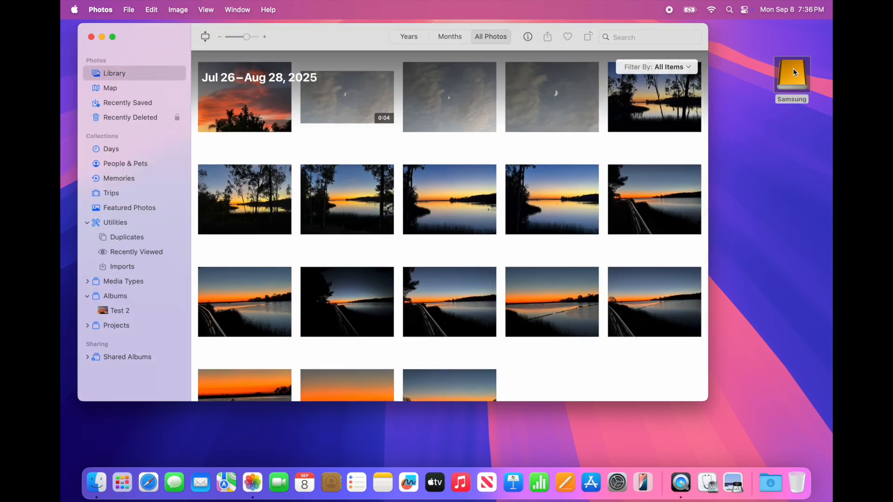
click(99, 9)
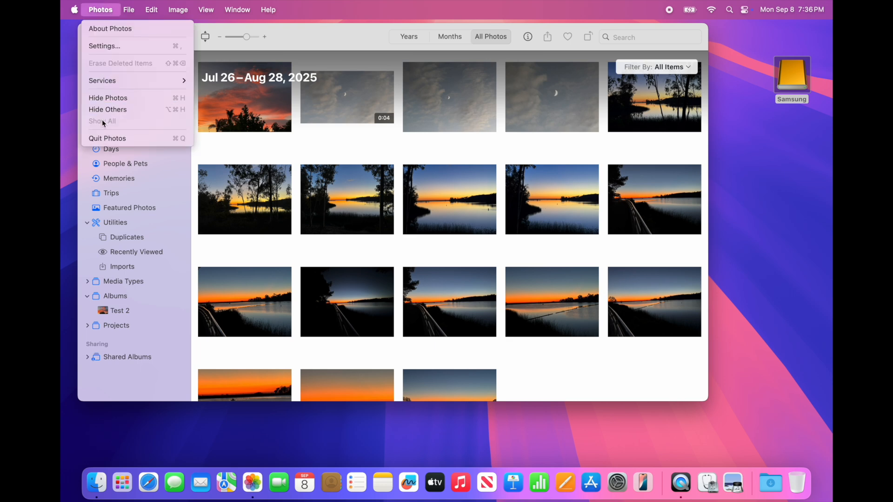
click(107, 137)
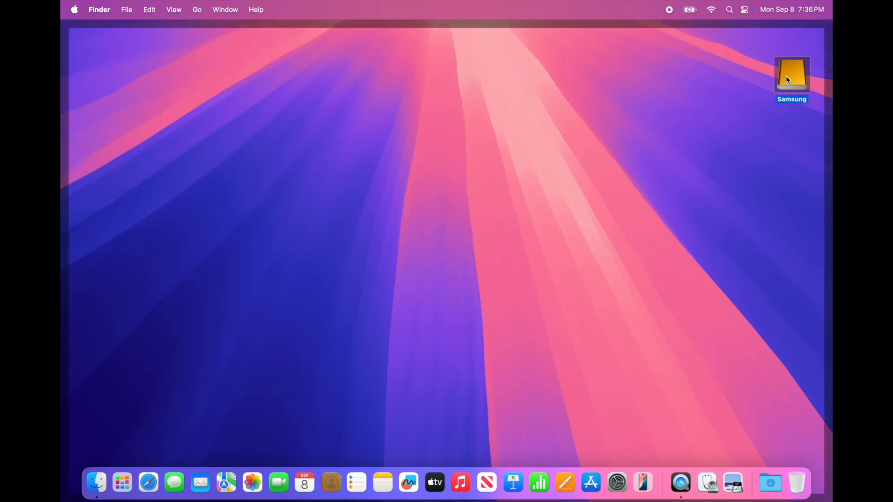
Step: Eject the Samsung drive, launch Photos, and quit from the missing-library alert
right_click(792, 77)
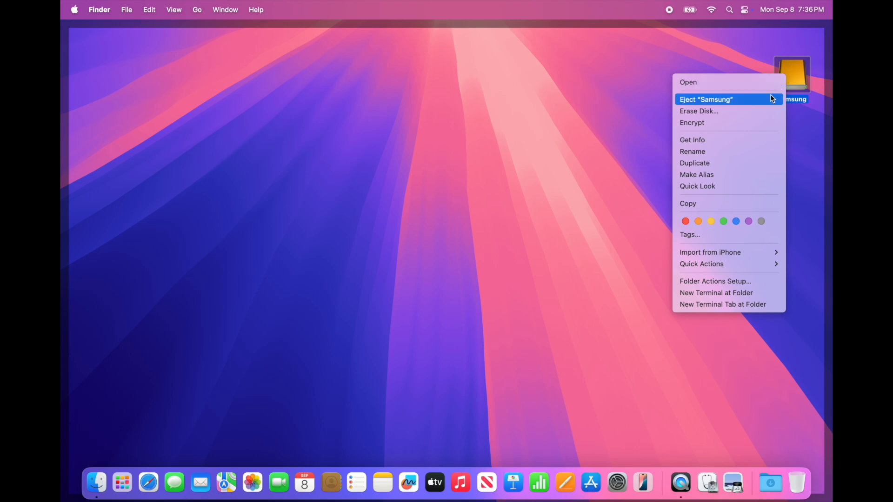
click(592, 178)
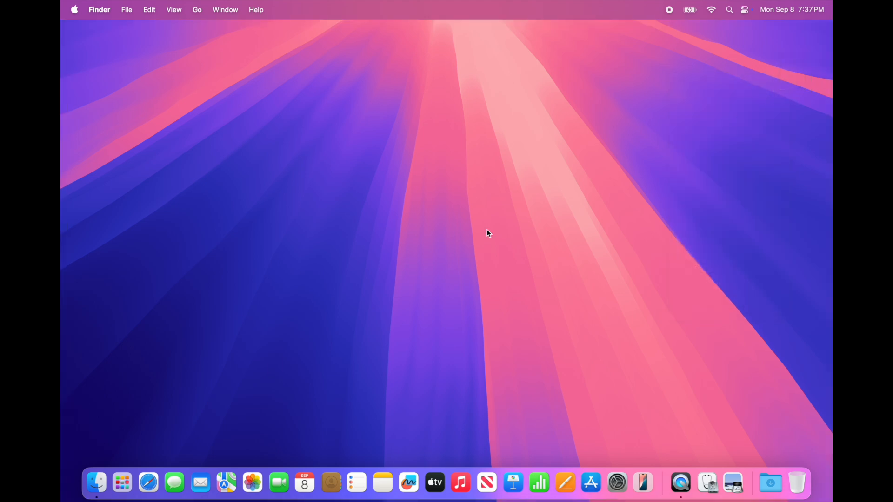
mouse_move(252, 483)
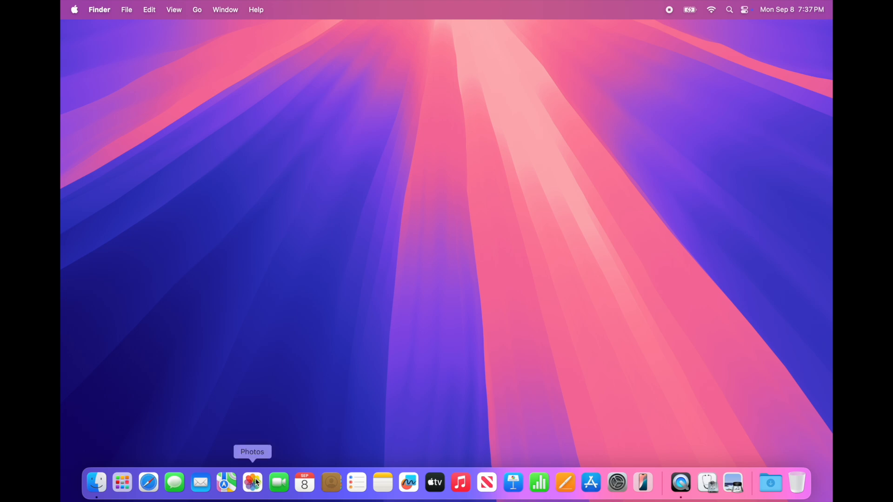
click(252, 482)
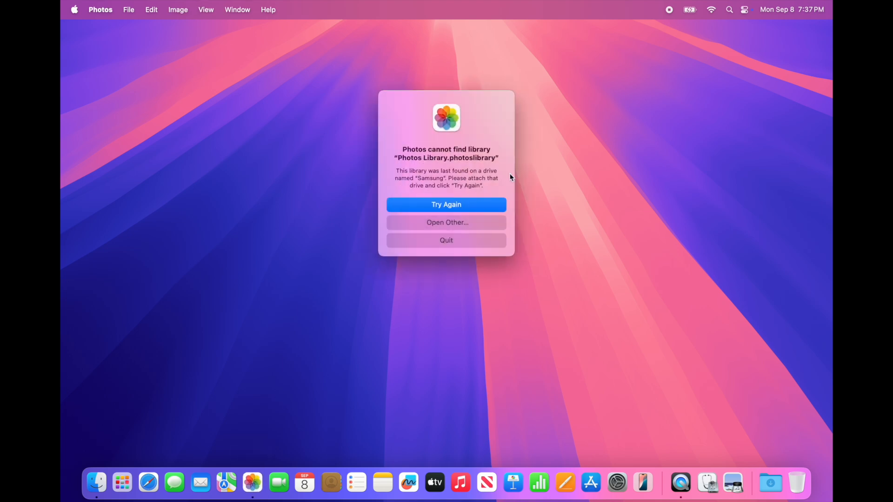
mouse_move(523, 198)
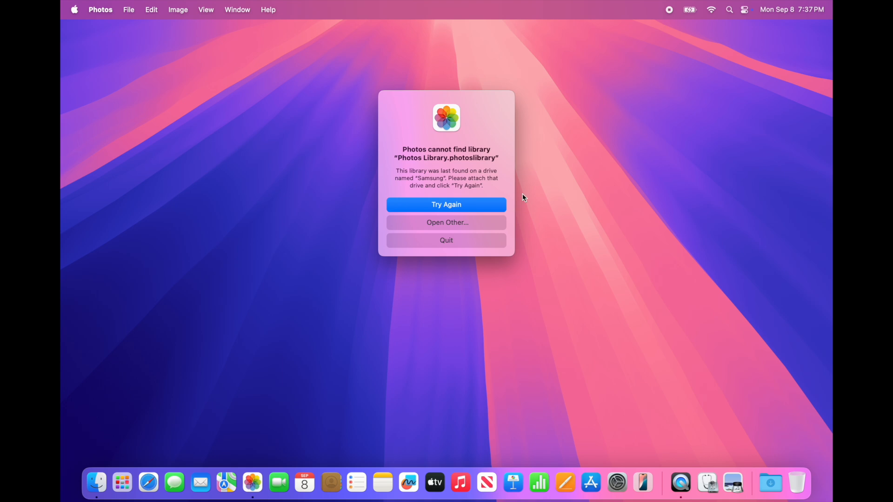
click(445, 240)
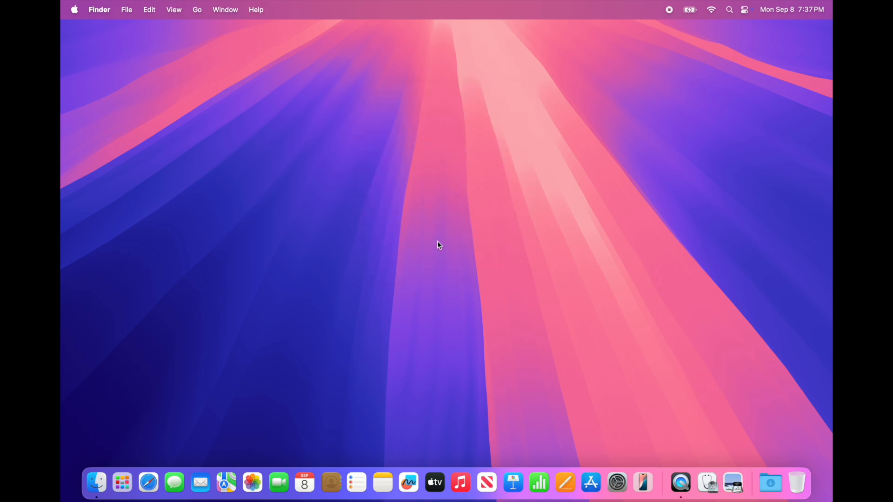
mouse_move(634, 240)
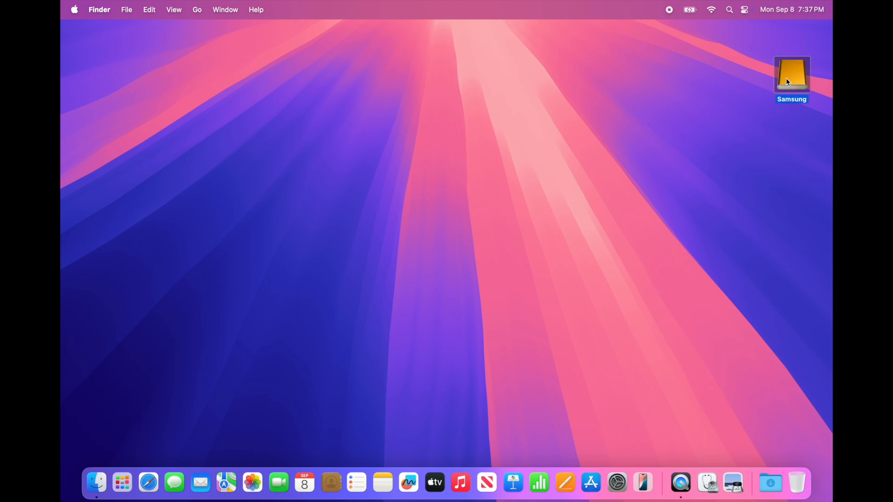
mouse_move(252, 483)
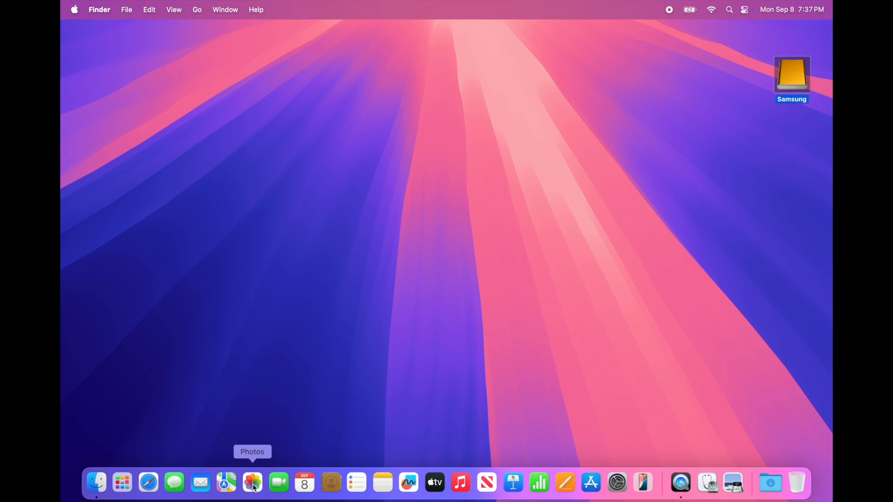
Step: Relaunch Photos from the Dock so the Samsung-drive library's sunset photos load again
click(252, 483)
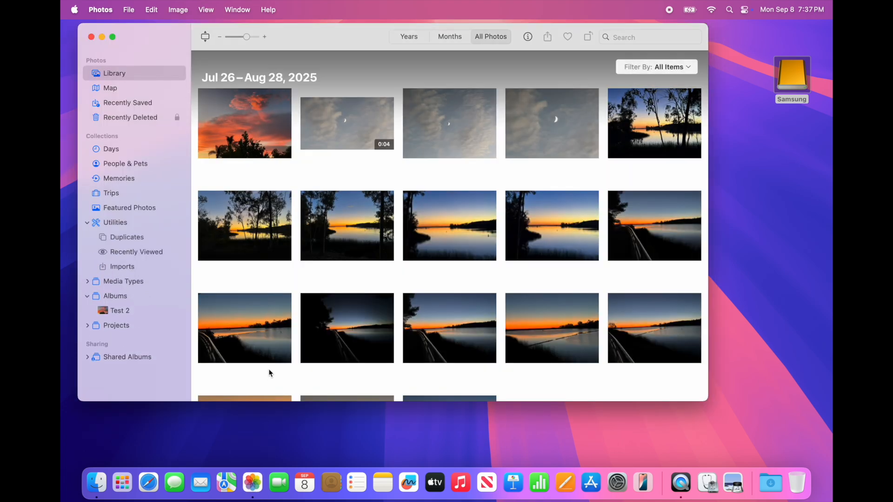
mouse_move(420, 225)
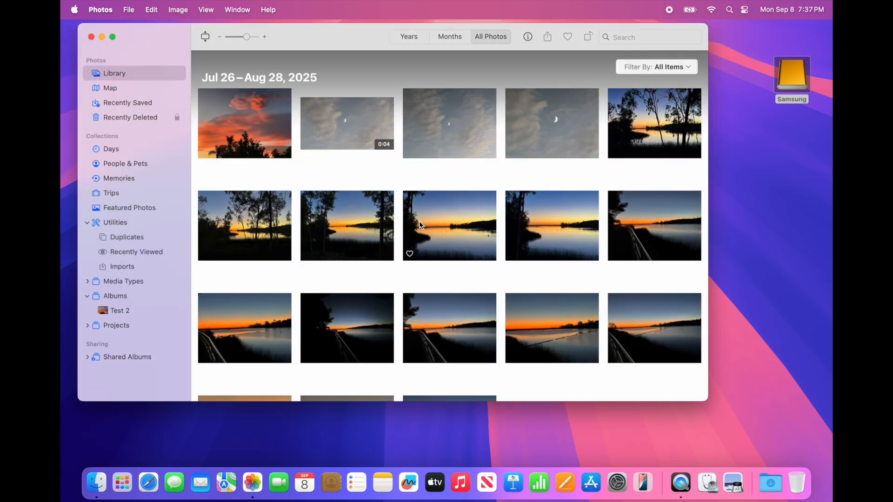
click(100, 9)
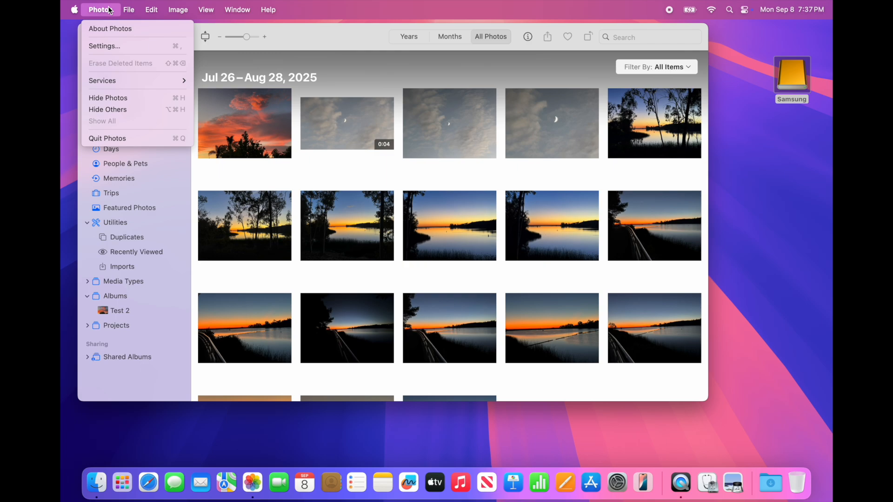